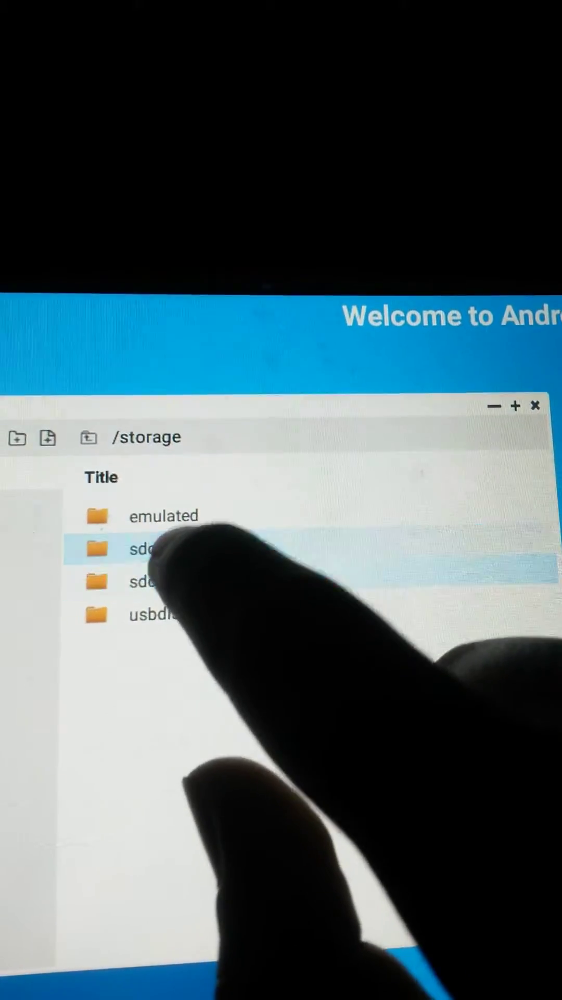
Step: Navigate from /storage into sdcard1 and then the muzyka folder listing songs like Counting Stars - OneRepublic.mp3
{"action": "double_click", "coordinate": [140, 550]}
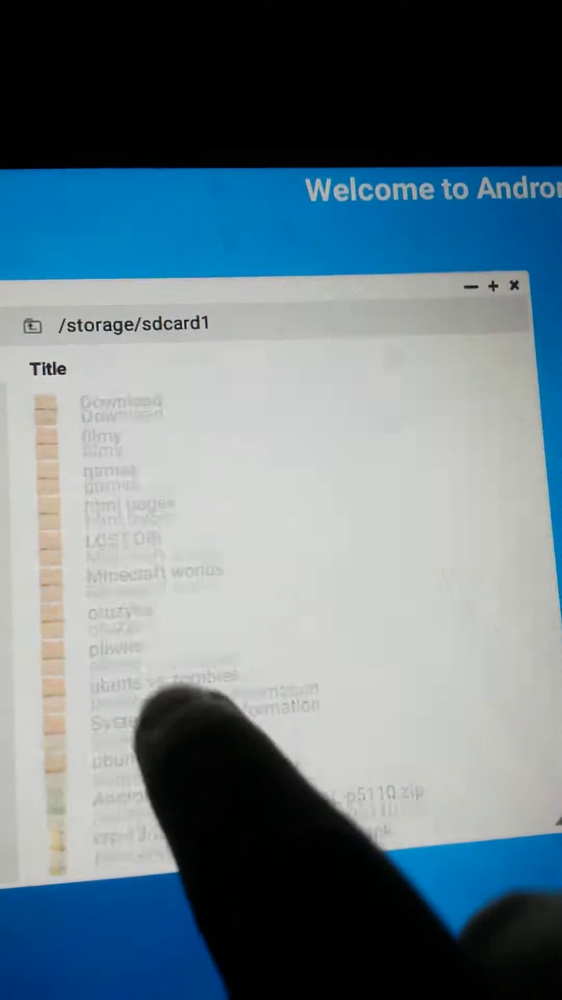
{"action": "left_click", "coordinate": [104, 673]}
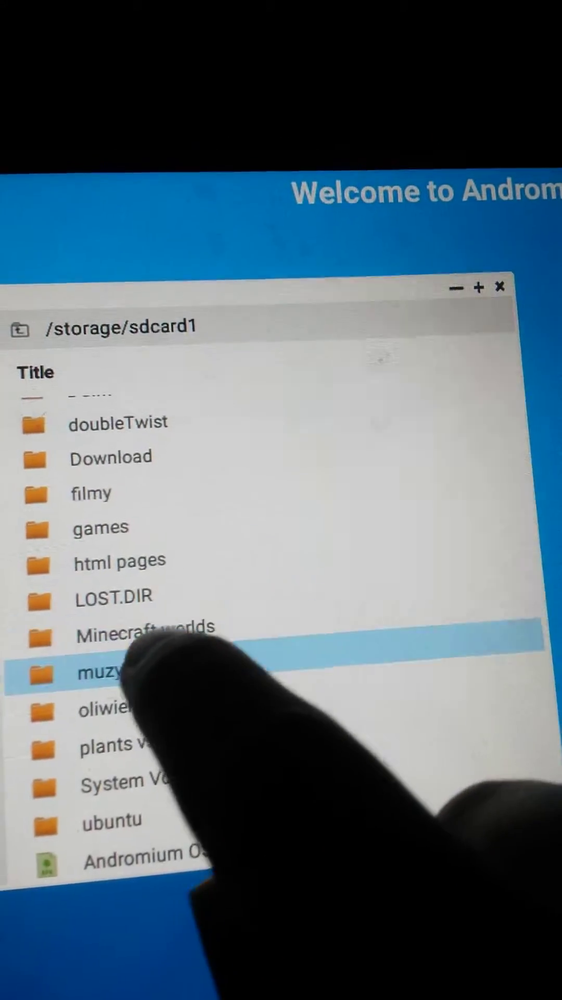
{"action": "double_click", "coordinate": [99, 675]}
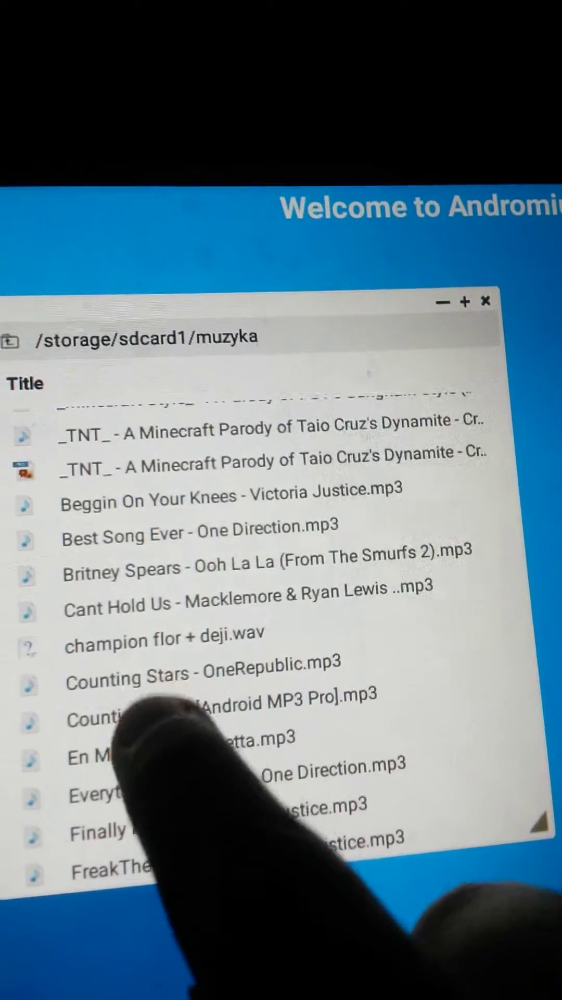